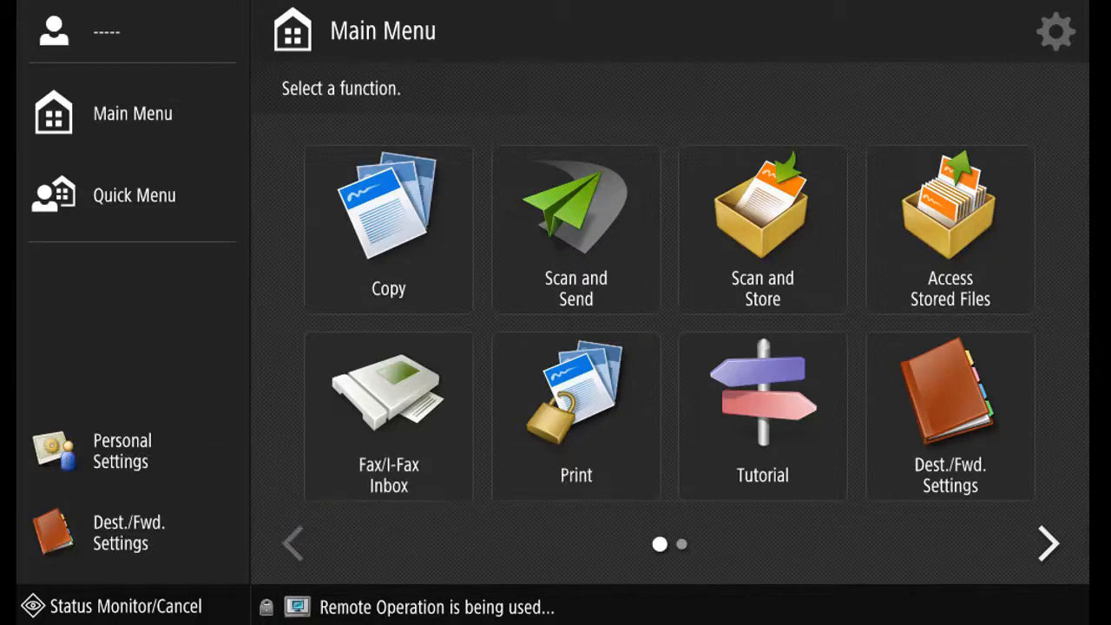
# Log in as Administrator from Settings/Registration and decline the default-password change warning.
pyautogui.click(1055, 32)
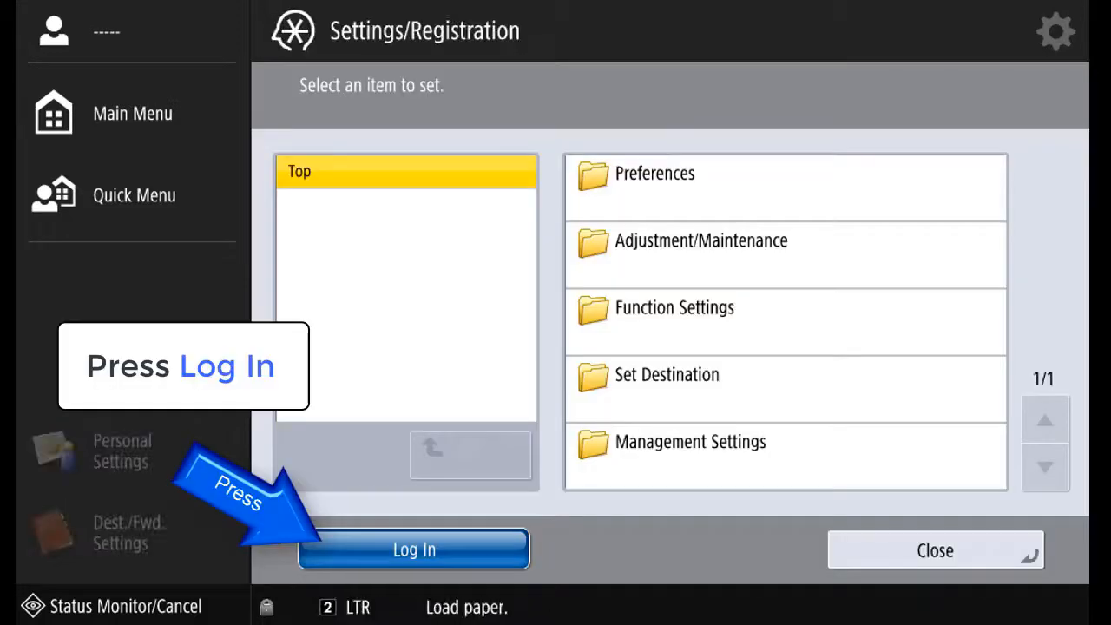
pyautogui.click(414, 550)
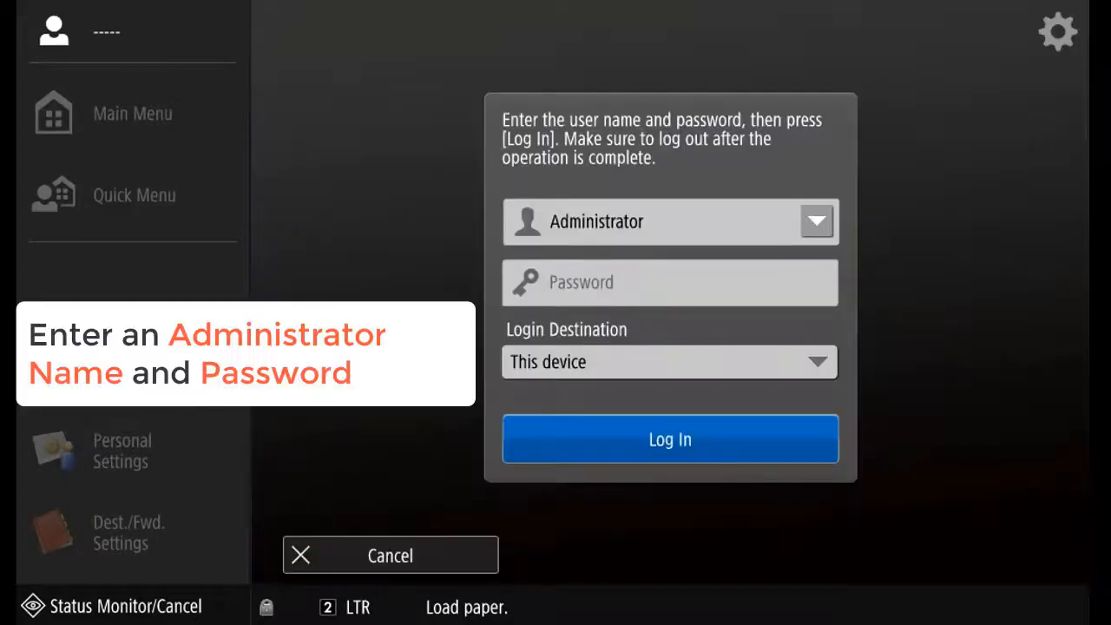
pyautogui.click(669, 282)
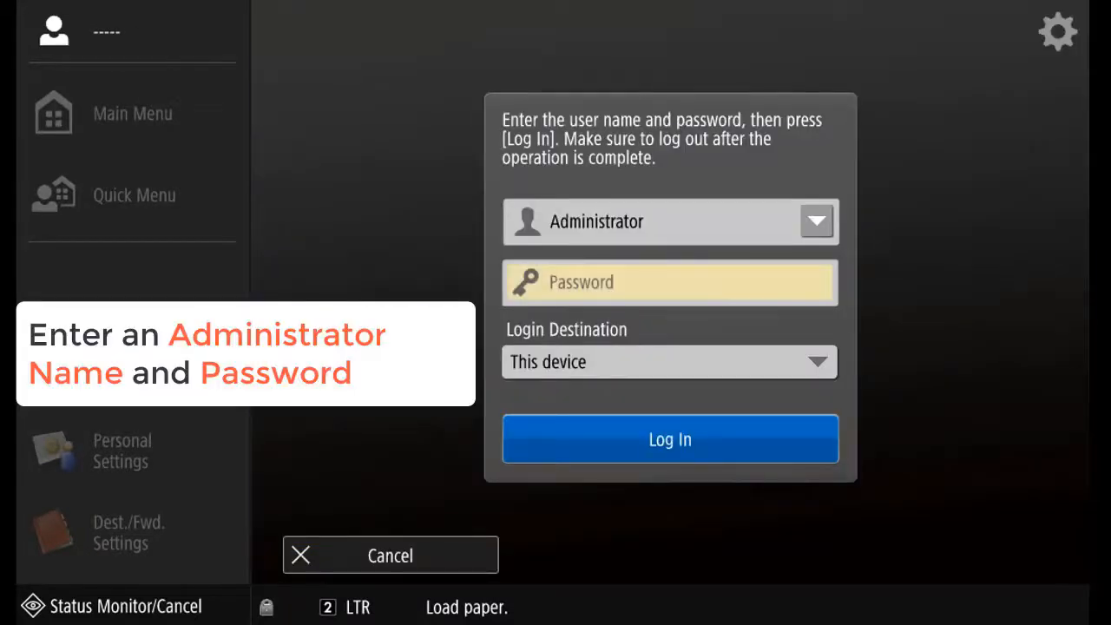
pyautogui.click(669, 282)
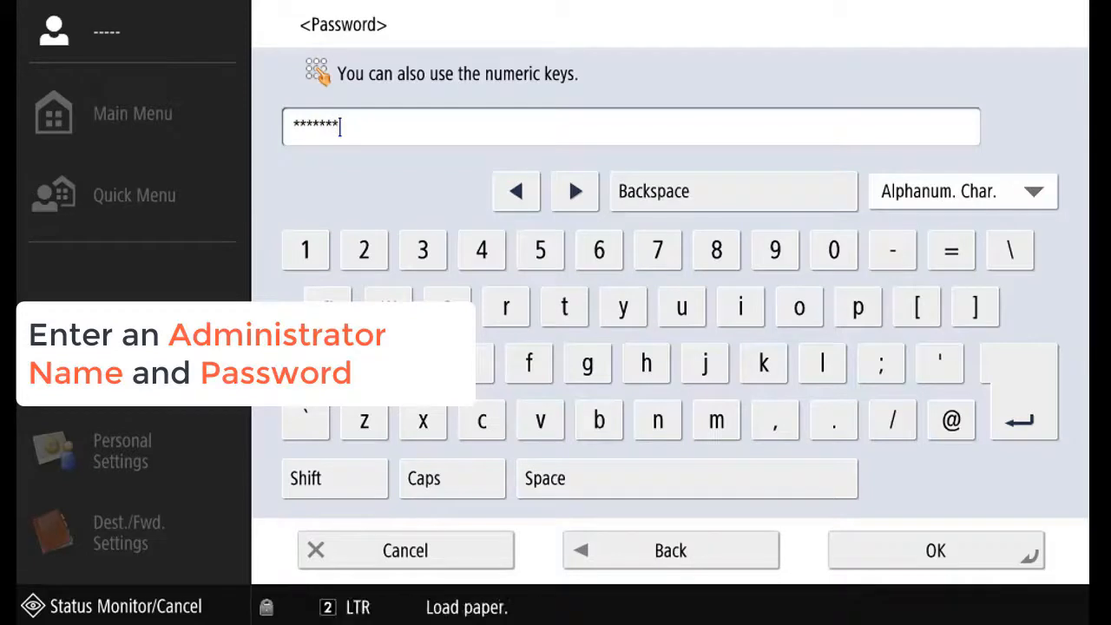
pyautogui.click(935, 549)
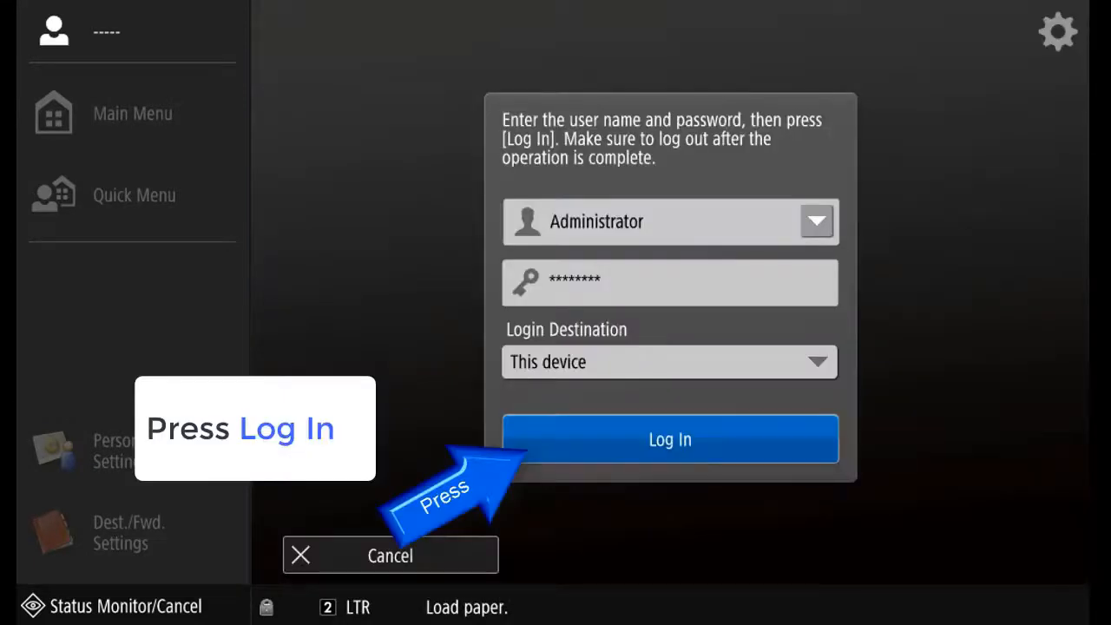
pyautogui.click(669, 438)
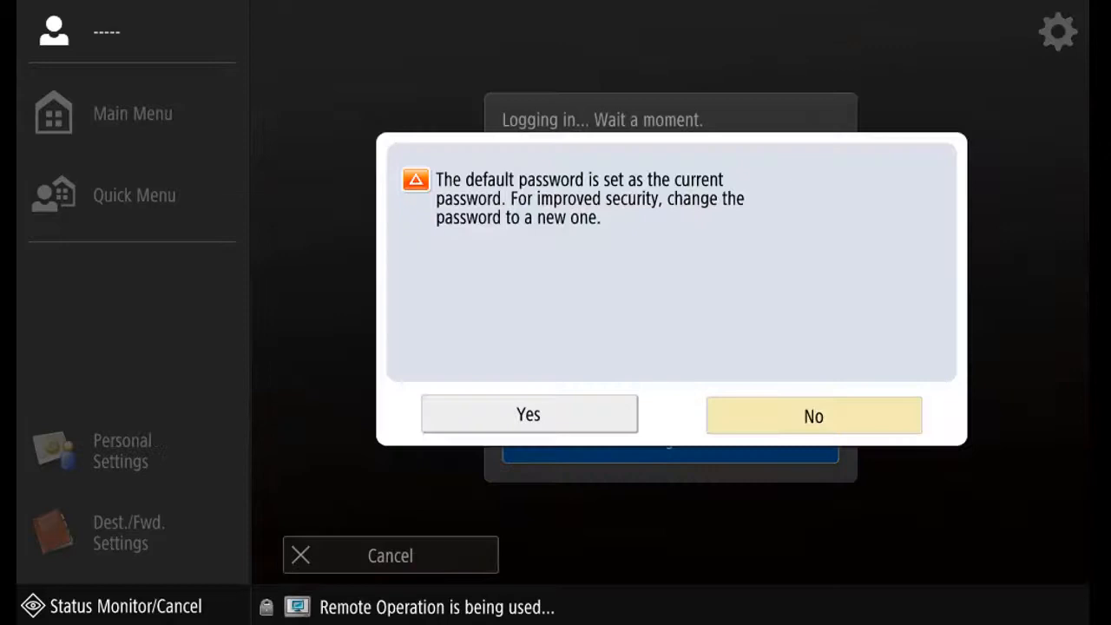
pyautogui.click(812, 415)
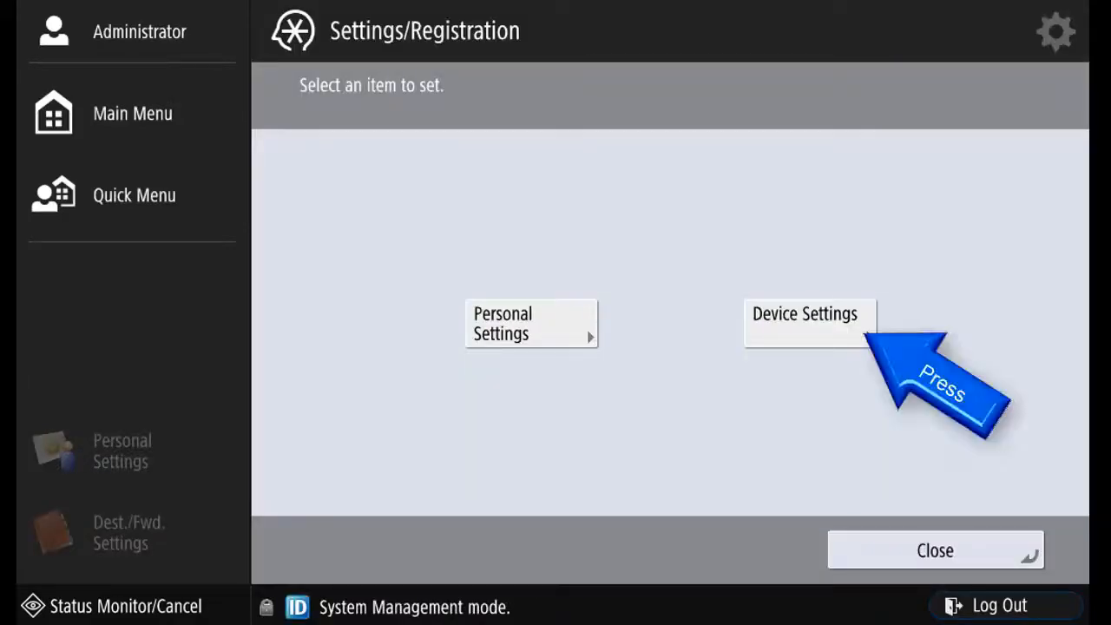
# Go to Device Settings > Management Settings > Data Management > Initialize All Data/Settings.
pyautogui.click(803, 313)
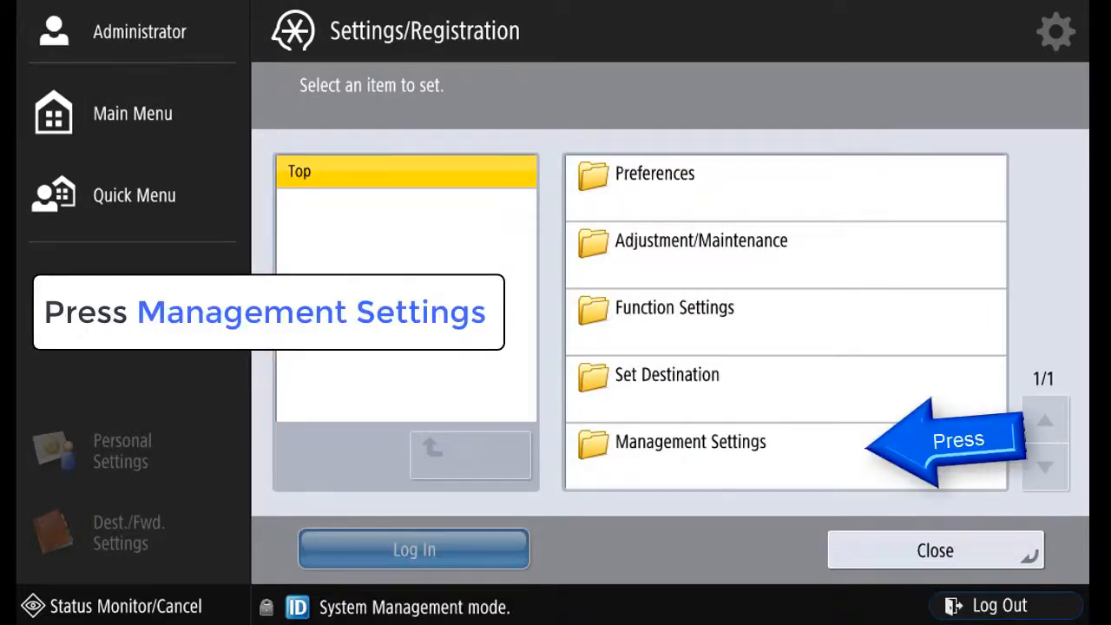
pyautogui.click(690, 441)
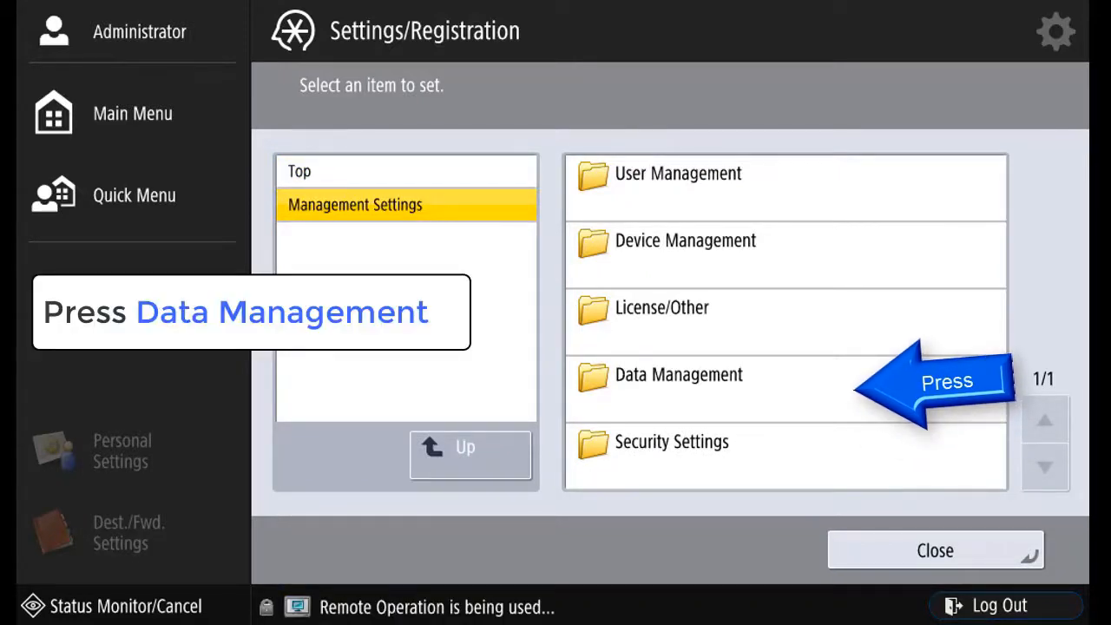
pyautogui.click(678, 374)
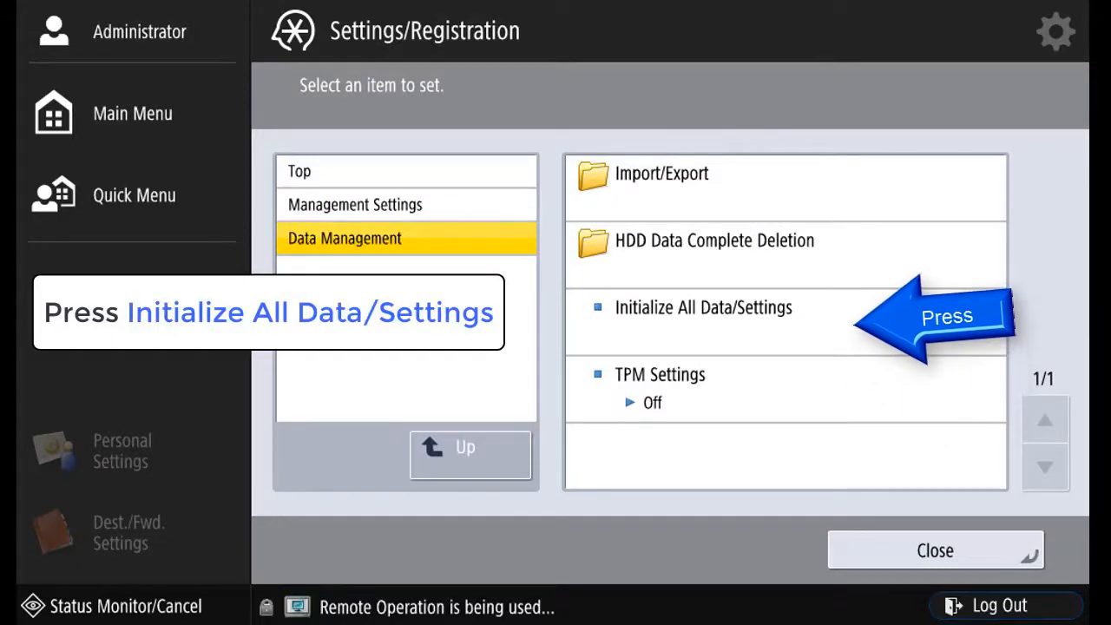
pyautogui.click(702, 307)
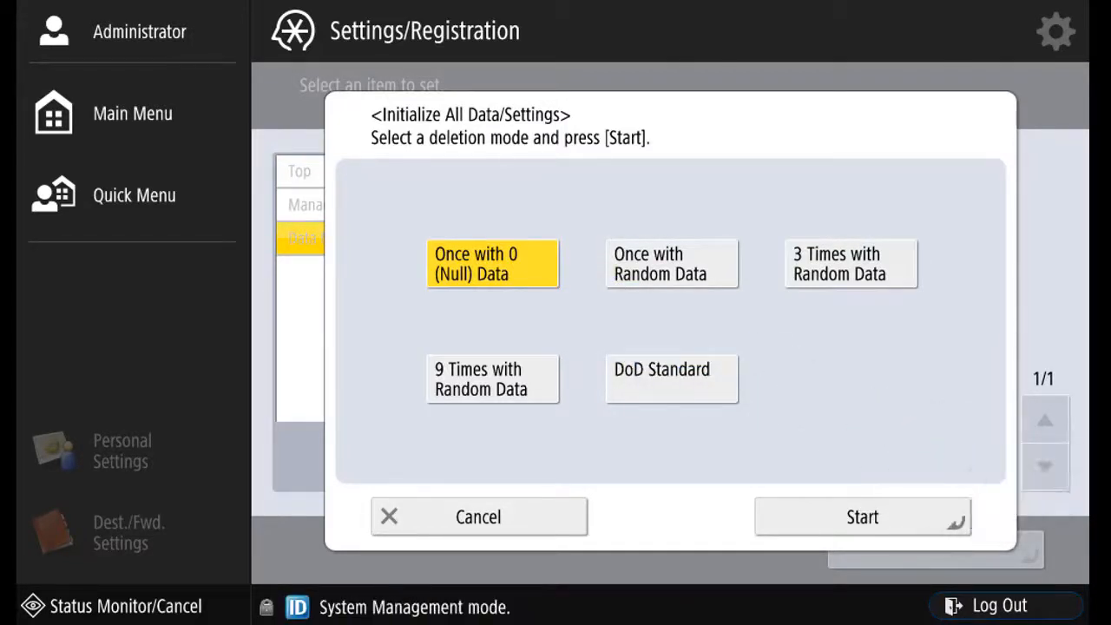
# Start the null-data initialization and confirm it, so the device shuts down.
pyautogui.click(861, 516)
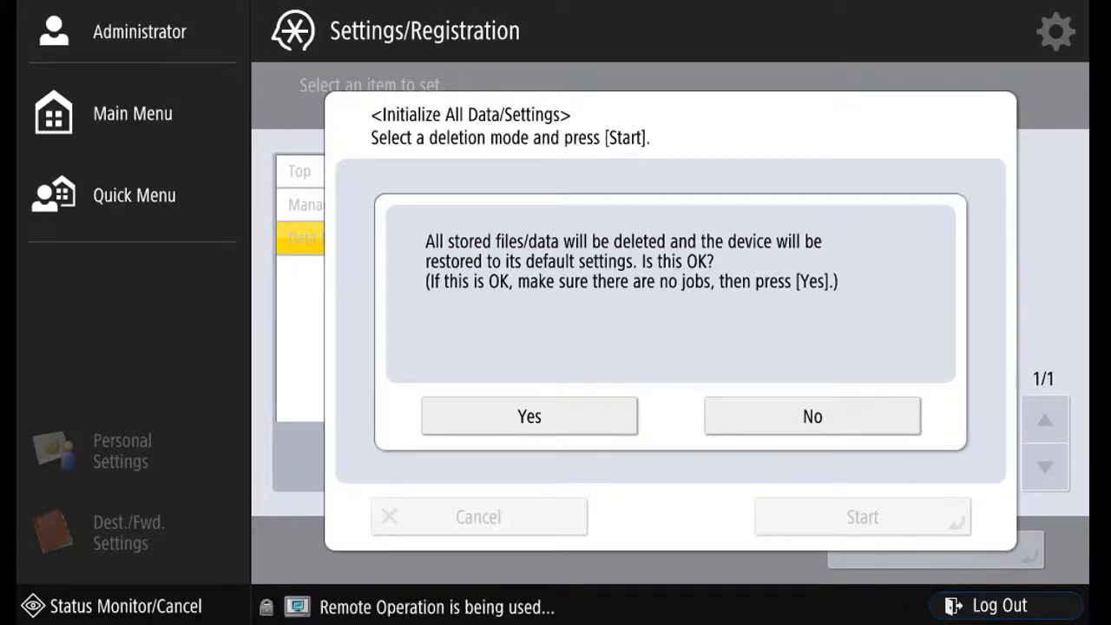
pyautogui.click(528, 415)
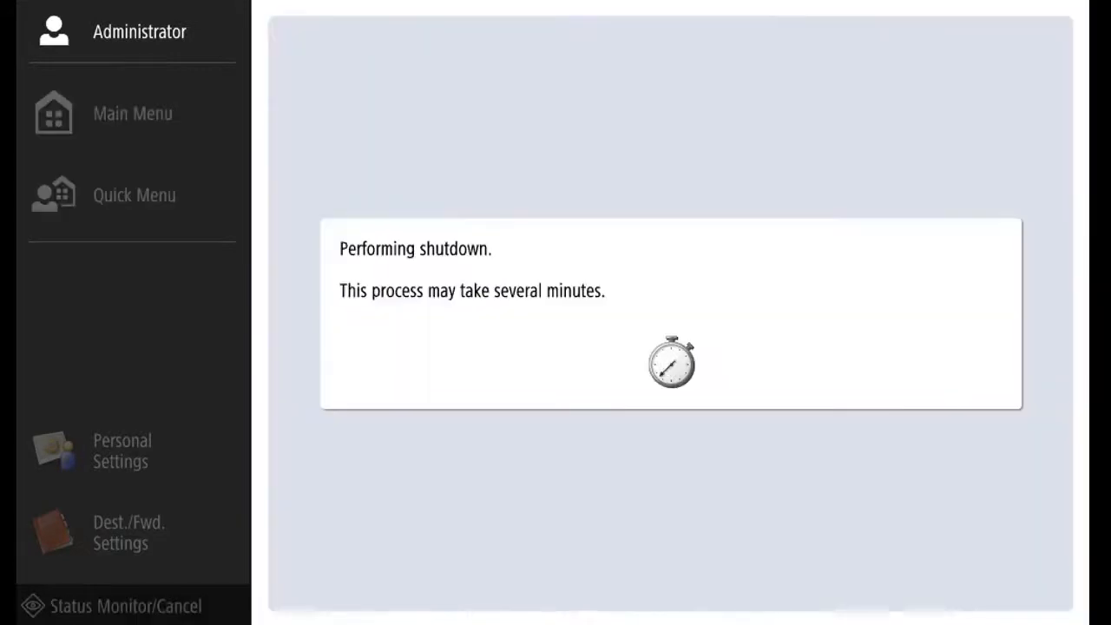